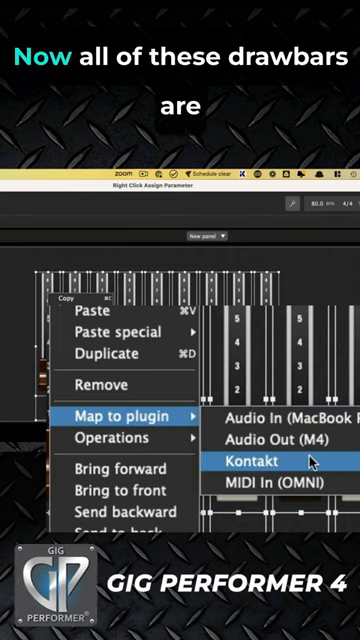
Map the selected organ drawbar widgets to the Kontakt plugin
click(248, 460)
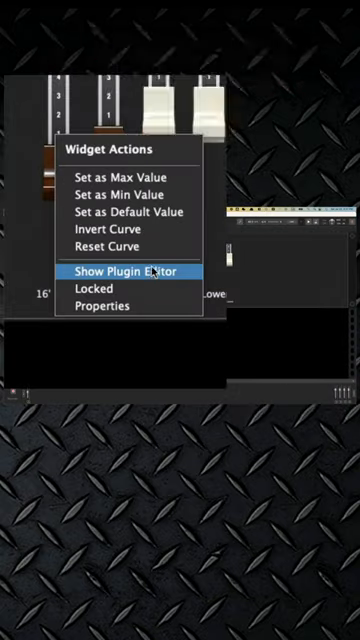
Show the Kontakt organ plugin editor with its matching drawbars below the panel
click(127, 271)
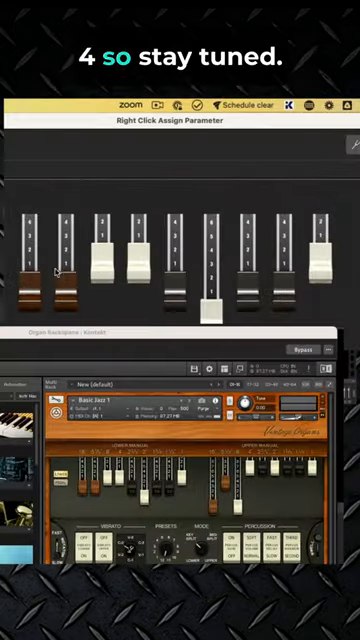